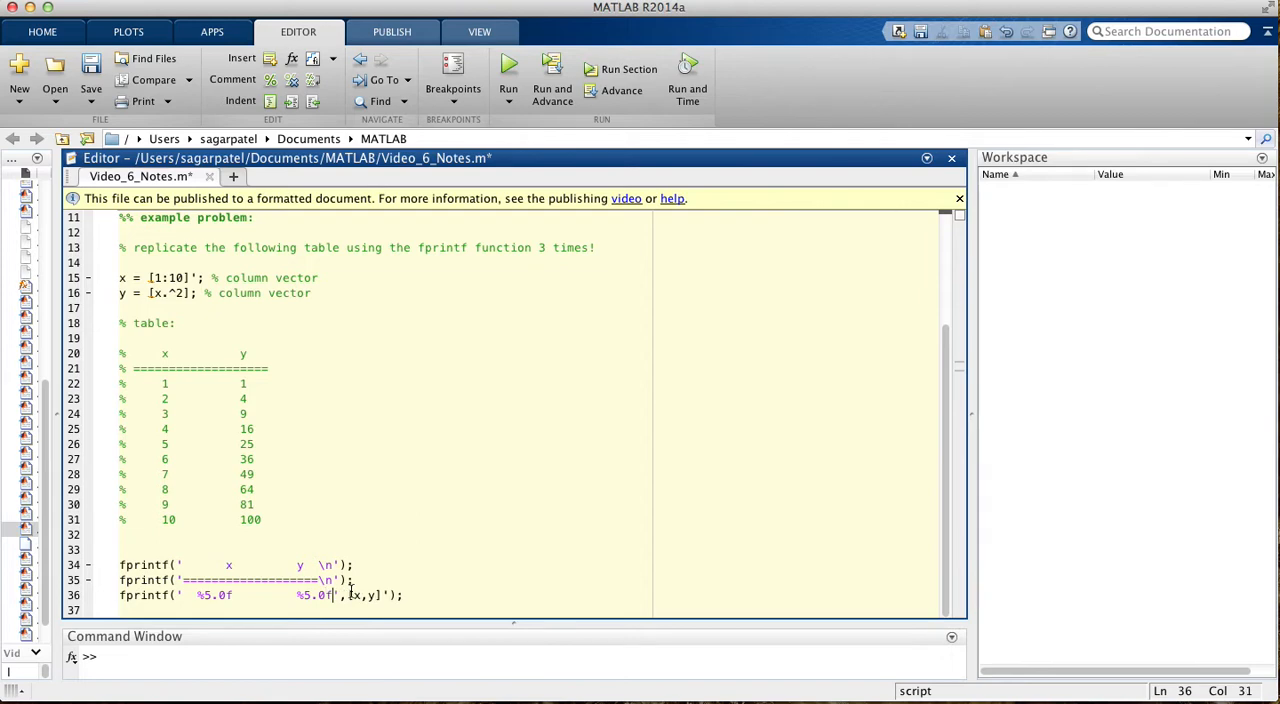
Adjust the row fprintf format string ' %5.0f %5.0f' for the x and y columns
{"action": "left_click", "coordinate": [508, 68]}
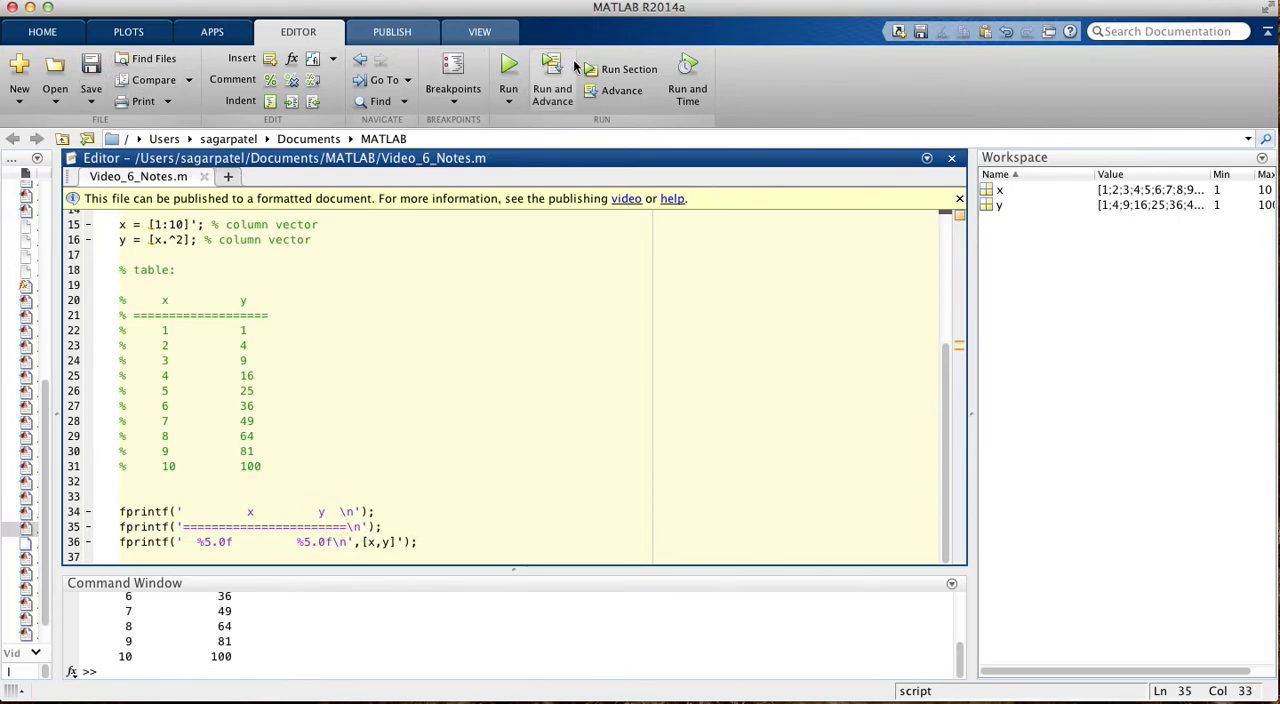